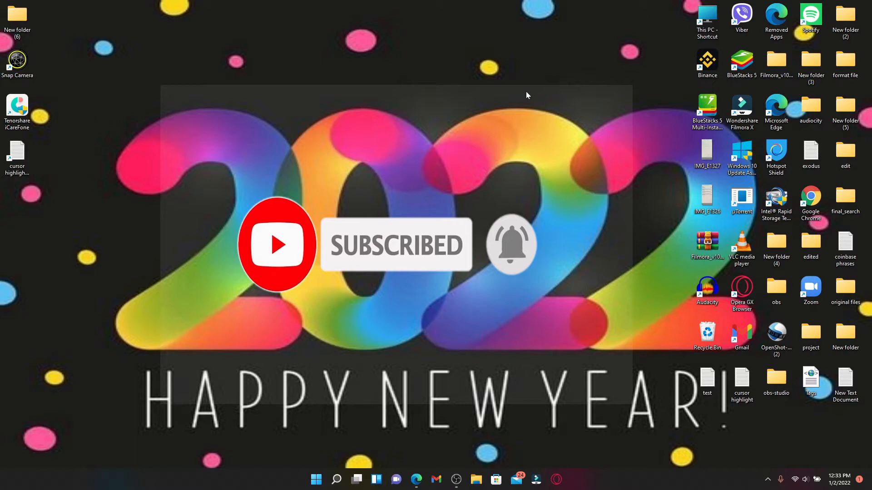
mouse_move(423, 269)
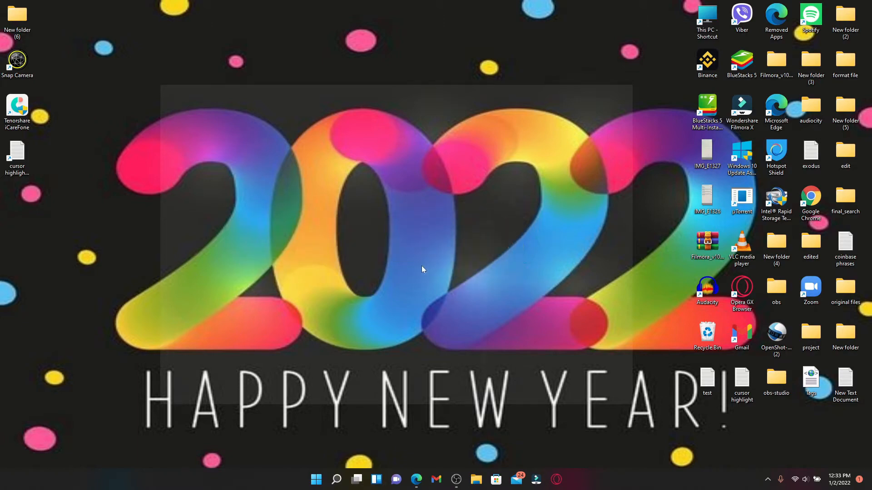
- Launch Microsoft Edge from the taskbar
click(416, 480)
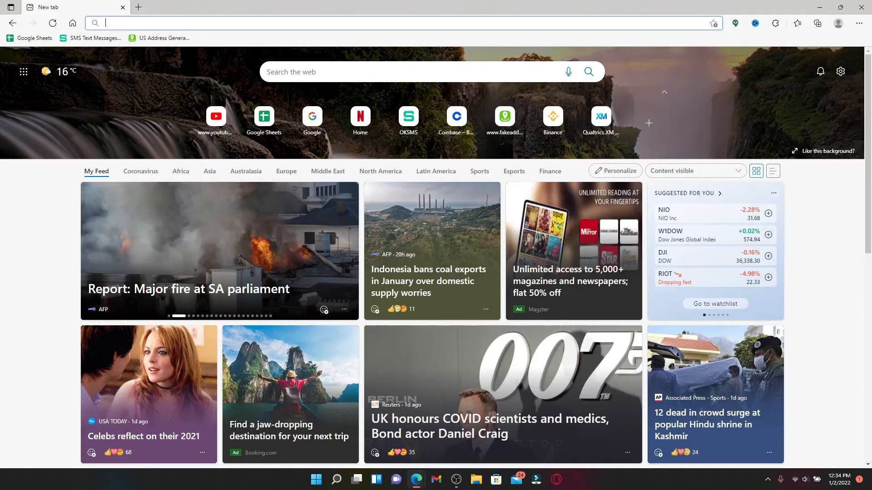
text(www.citi.com)
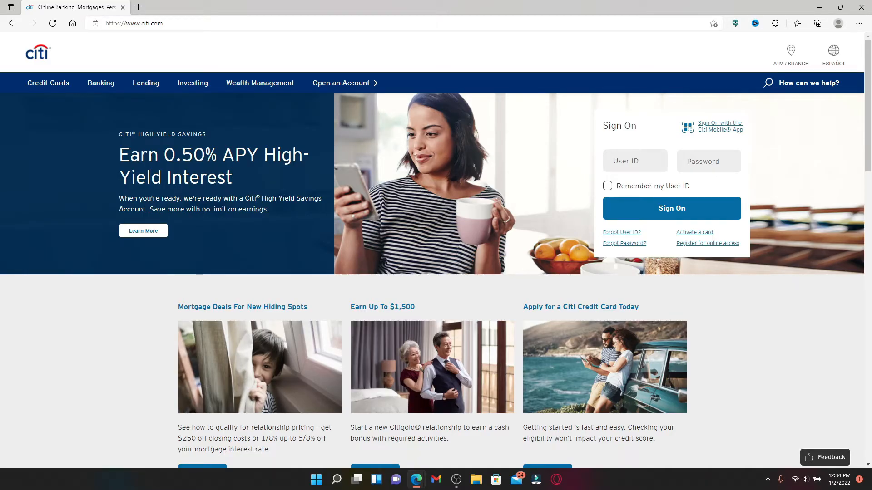
mouse_move(581, 206)
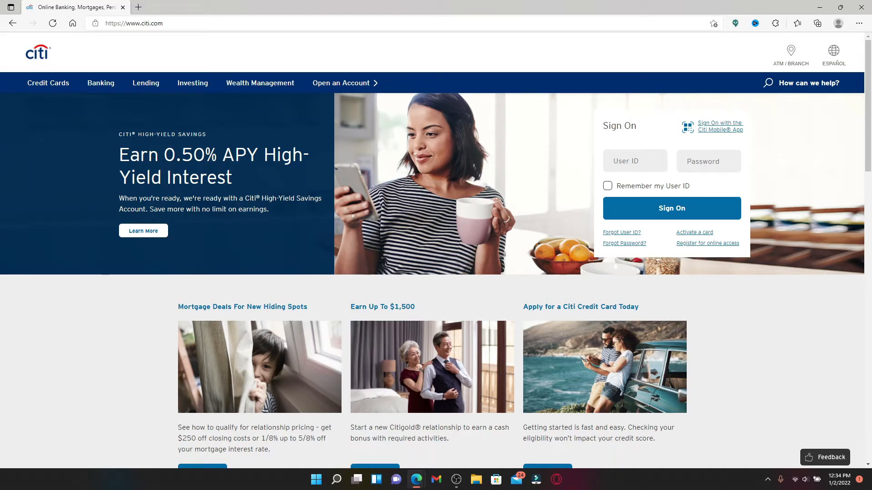
click(634, 161)
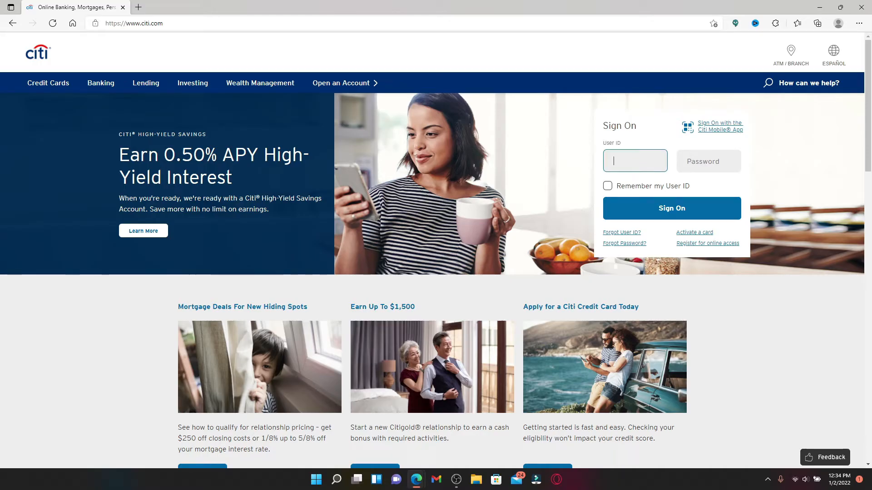
text(ru)
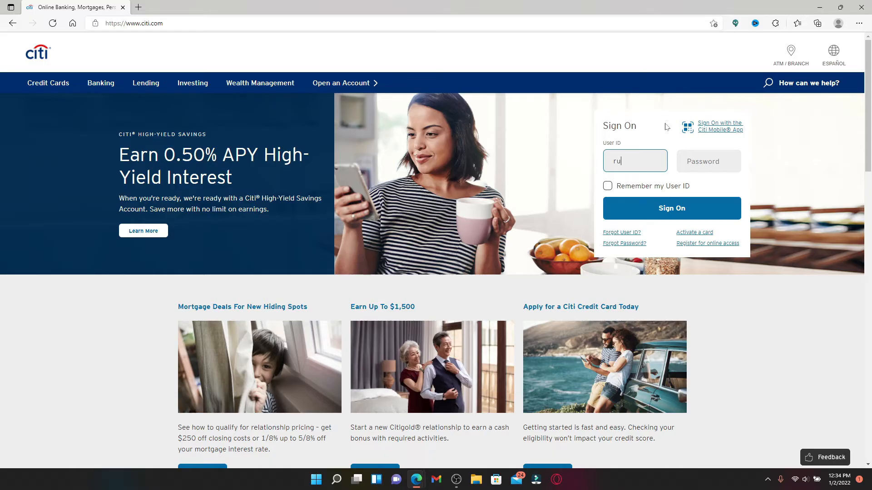
text(rupadulal)
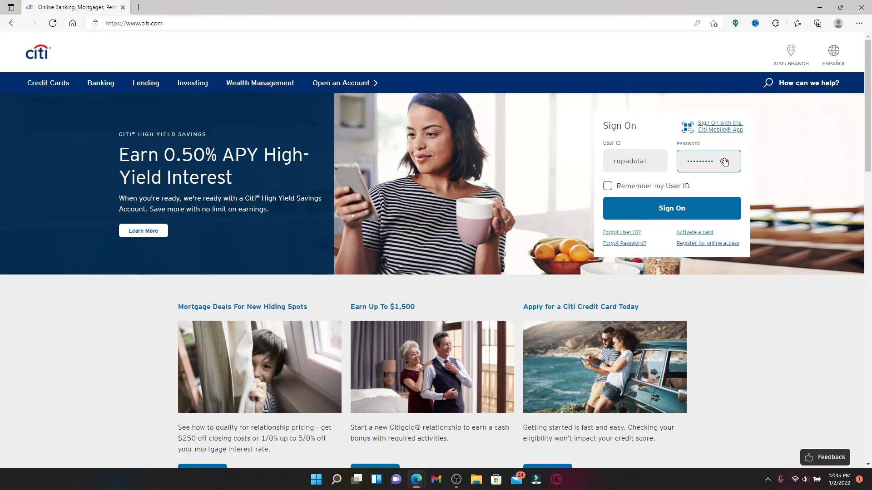
click(725, 162)
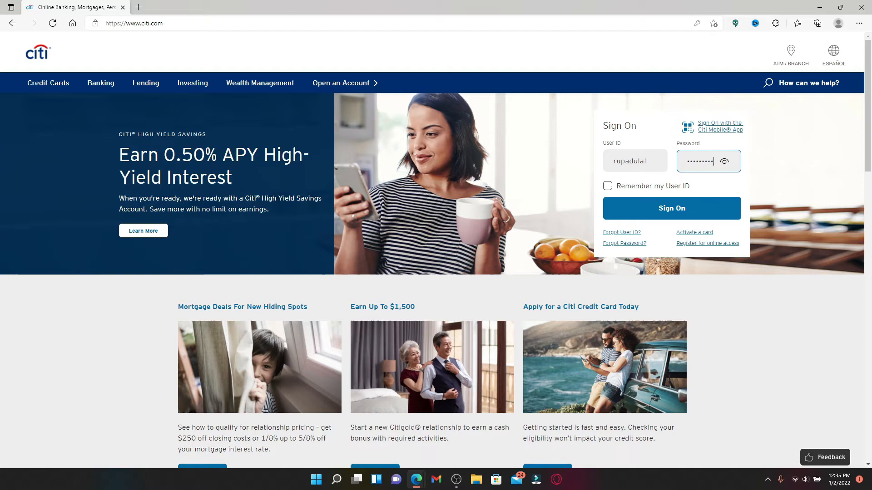
click(607, 186)
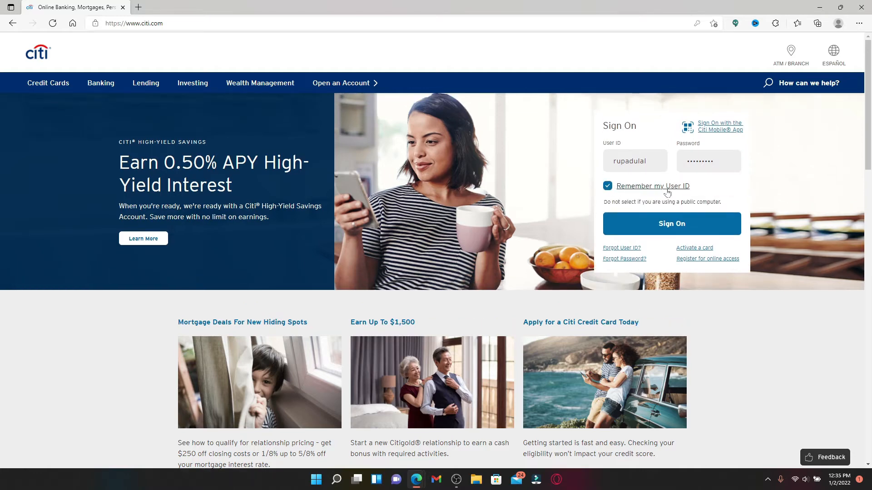
mouse_move(680, 192)
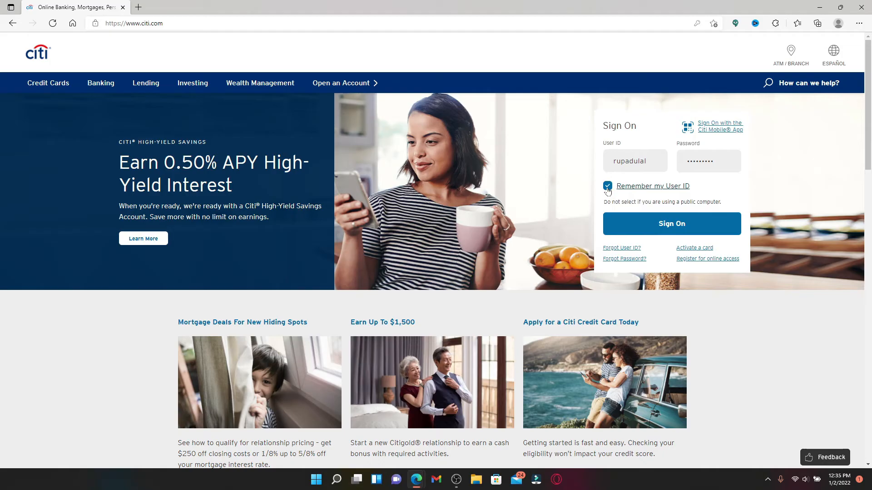
click(607, 186)
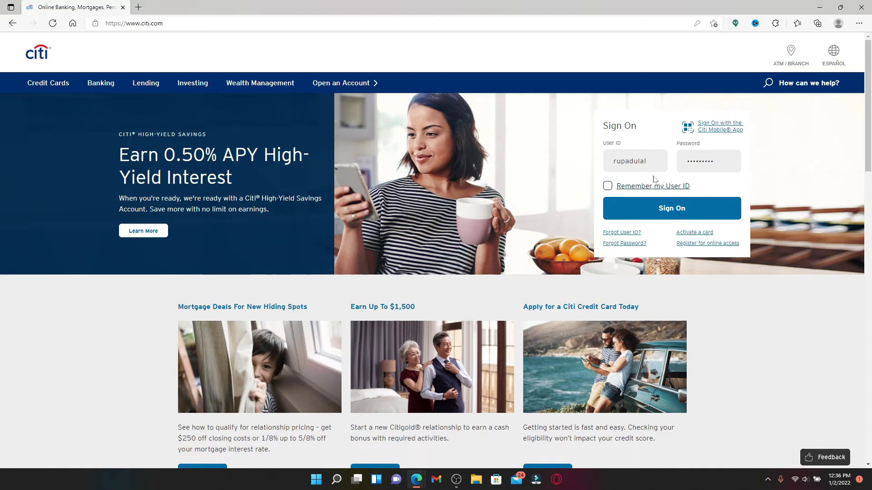
mouse_move(621, 233)
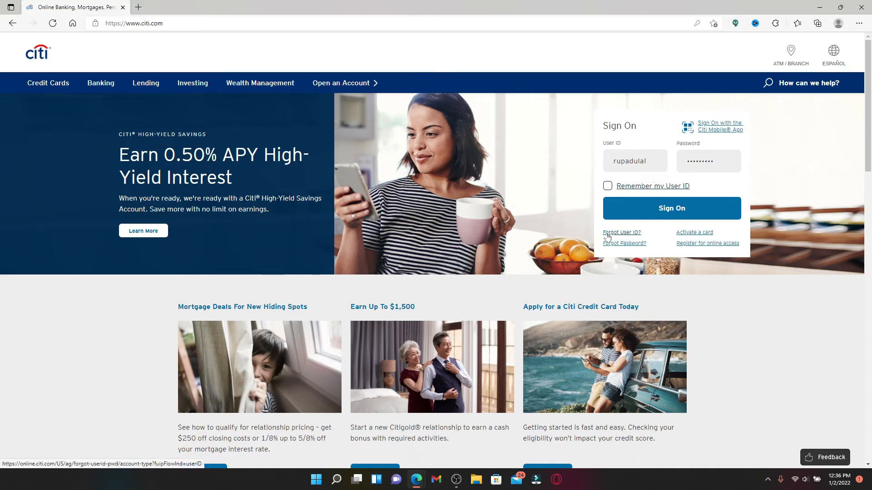
mouse_move(628, 238)
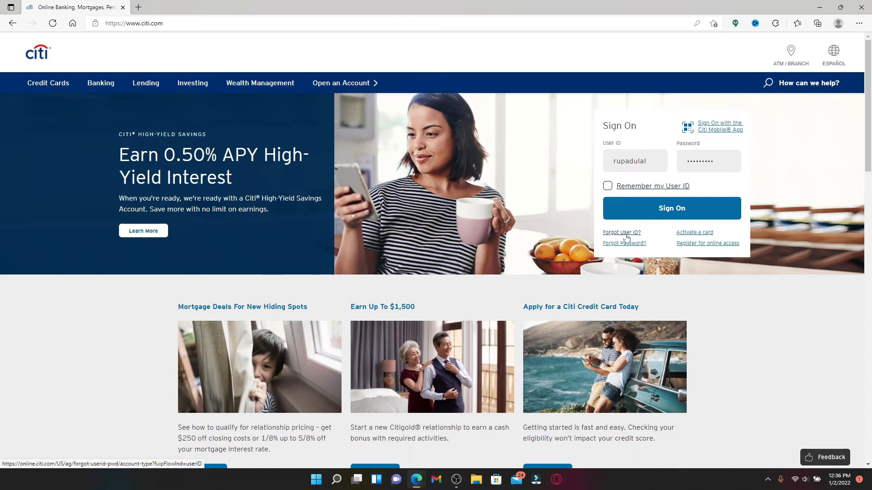
mouse_move(627, 238)
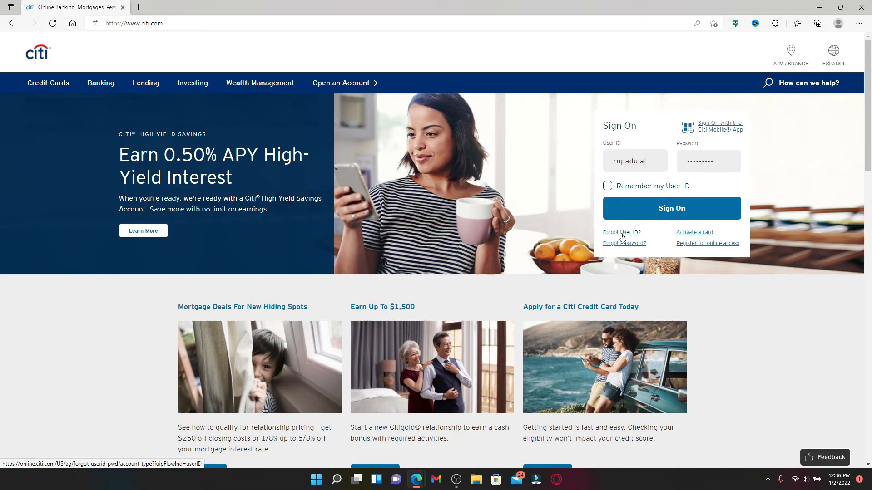
click(709, 162)
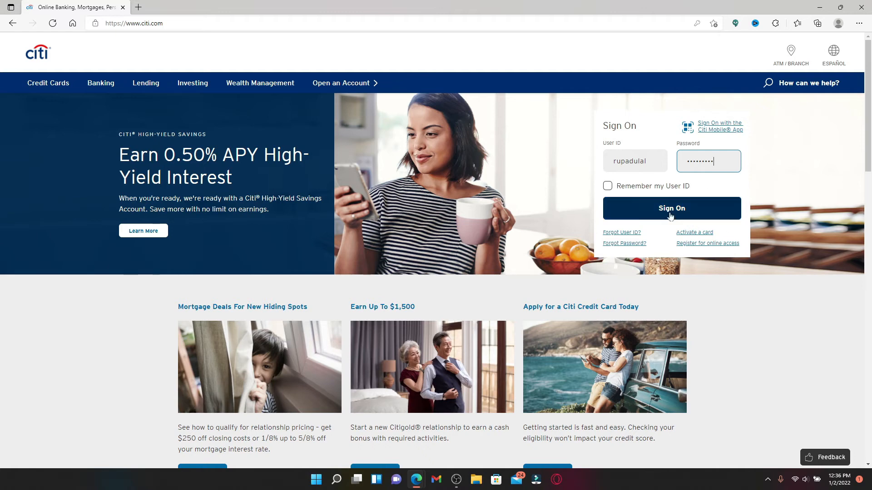
- Submit Sign On to log in, then minimise Edge to show the desktop
click(671, 208)
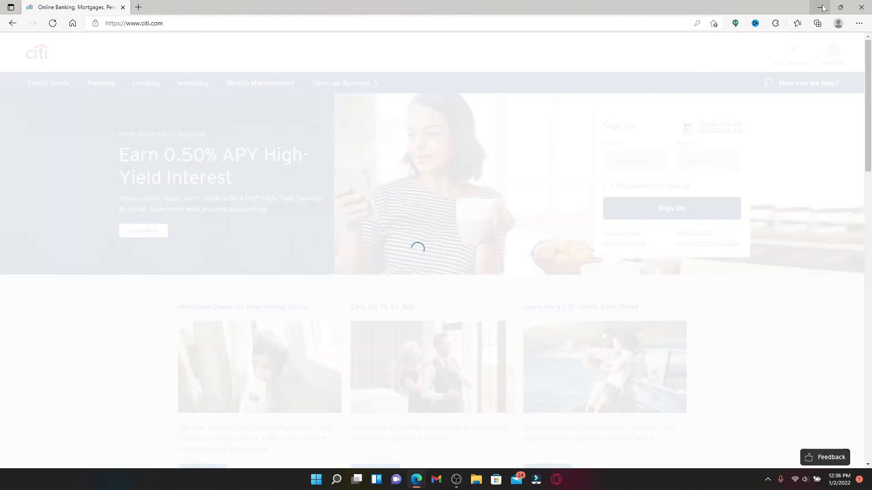
click(823, 8)
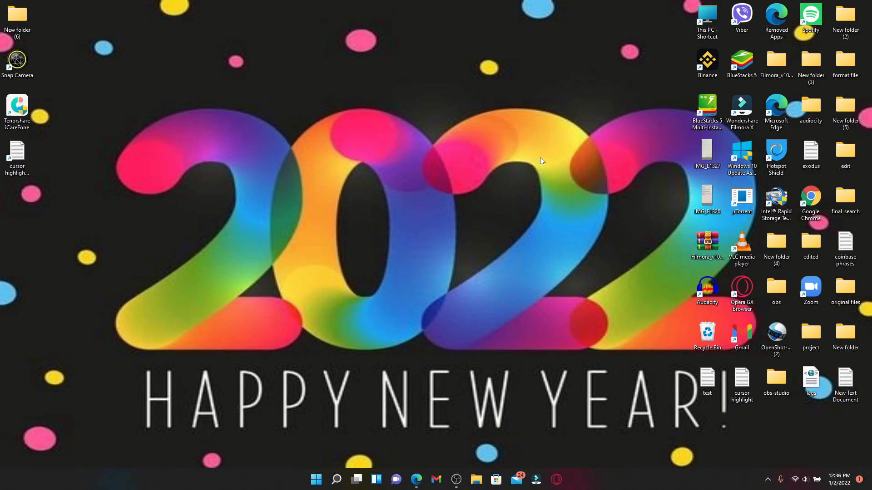